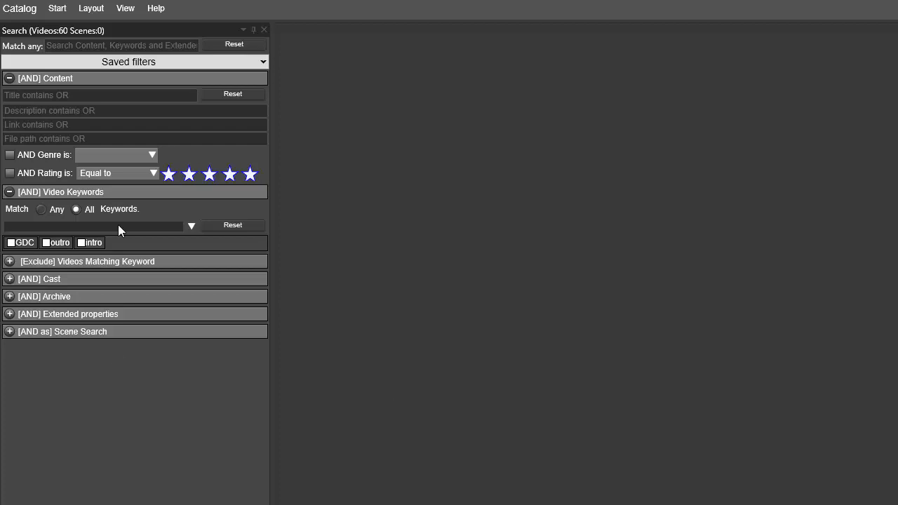
# - Switch from the Search panel to the Video Catalog listing all 60 videos
pyautogui.click(98, 95)
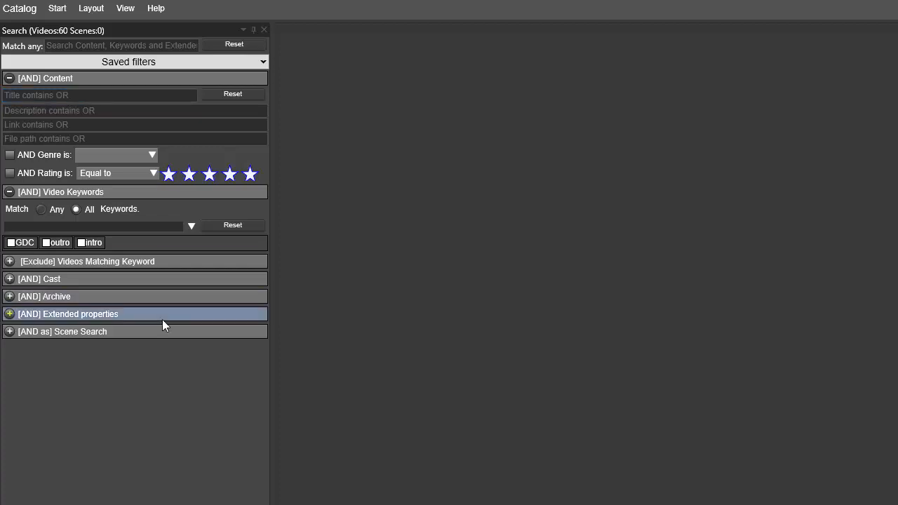
pyautogui.moveTo(138, 331)
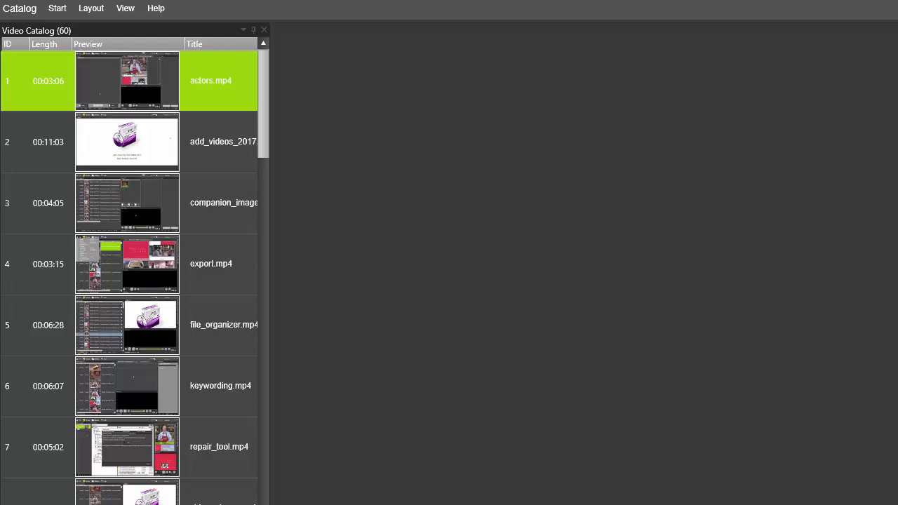
# - Bring up the empty Match any quick search field via Ctrl+I
pyautogui.press('ctrl+i')
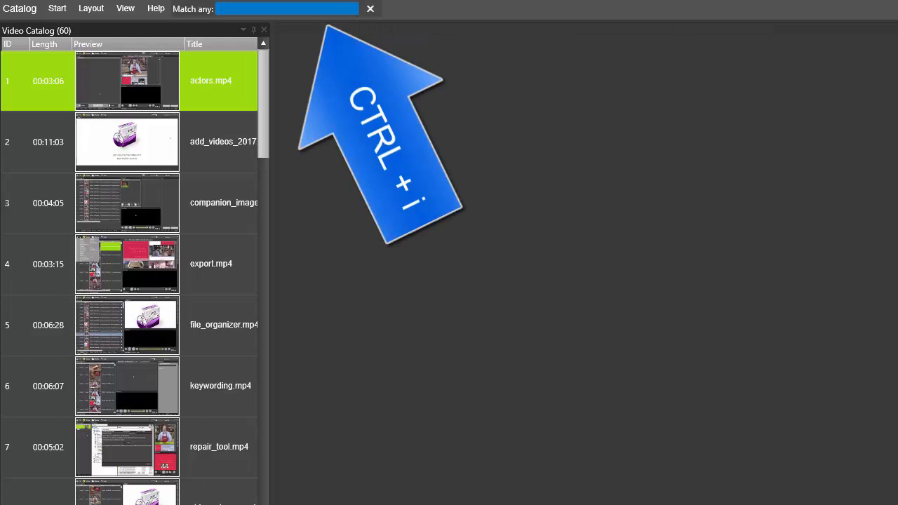
pyautogui.moveTo(326, 141)
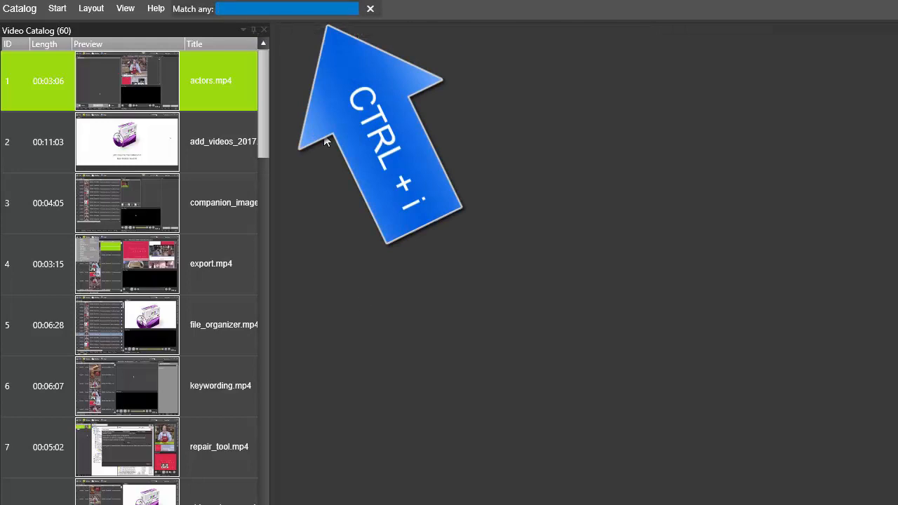
pyautogui.moveTo(331, 170)
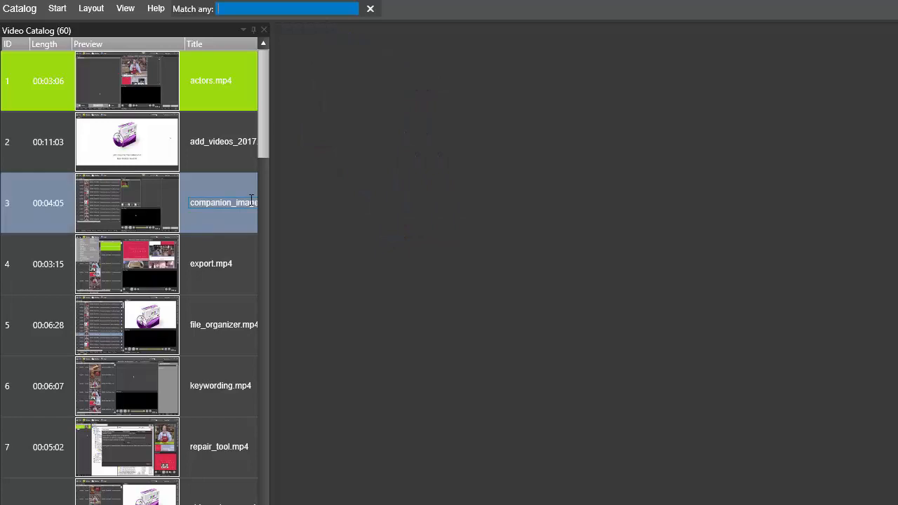
pyautogui.click(331, 255)
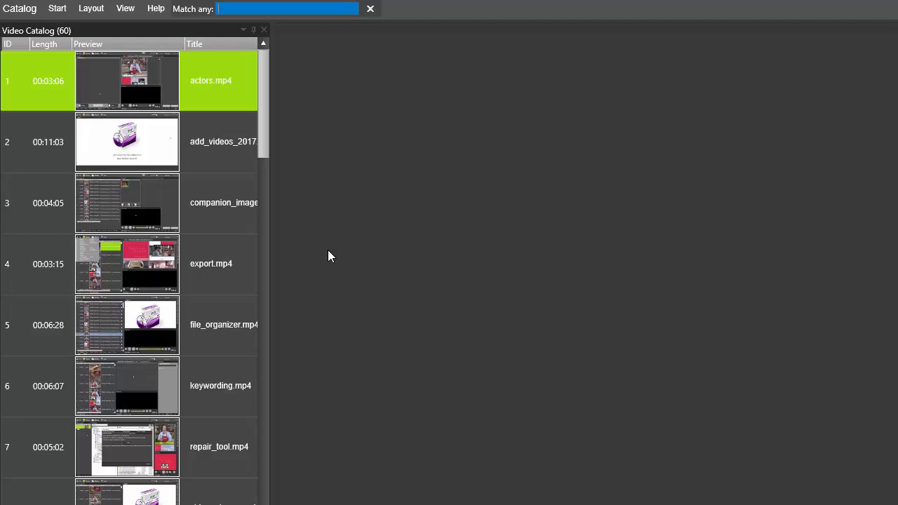
# - Search 'outro' to narrow the catalog to the 2 matching videos
pyautogui.write('0')
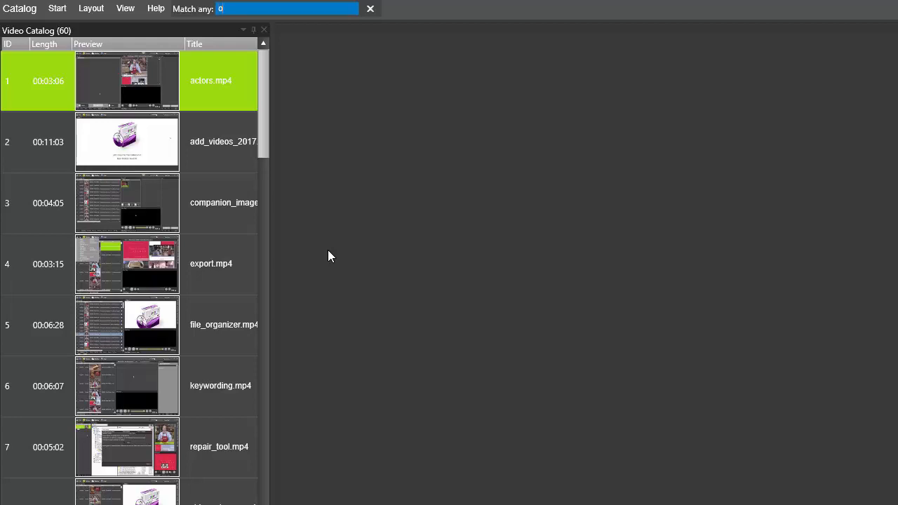
pyautogui.write('outro')
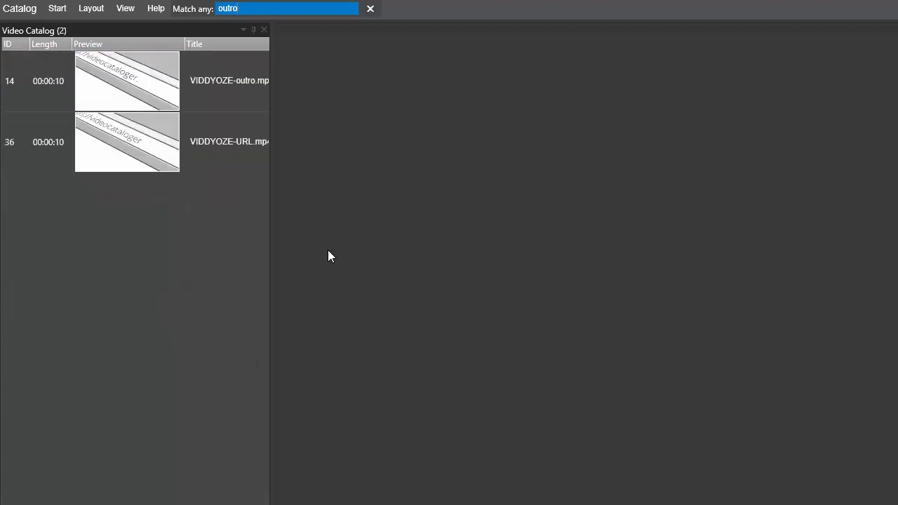
pyautogui.write('0')
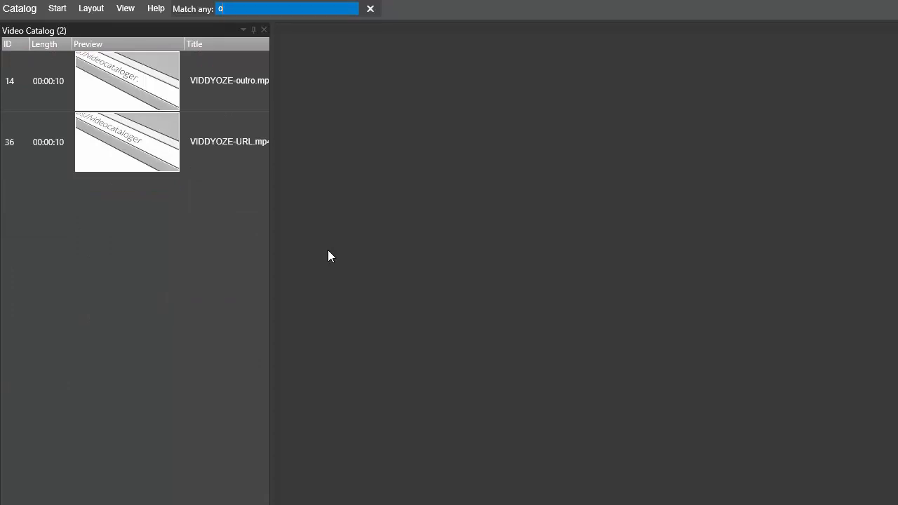
# - Search 'intro' to show the 10 matching videos with their paths
pyautogui.write('intro')
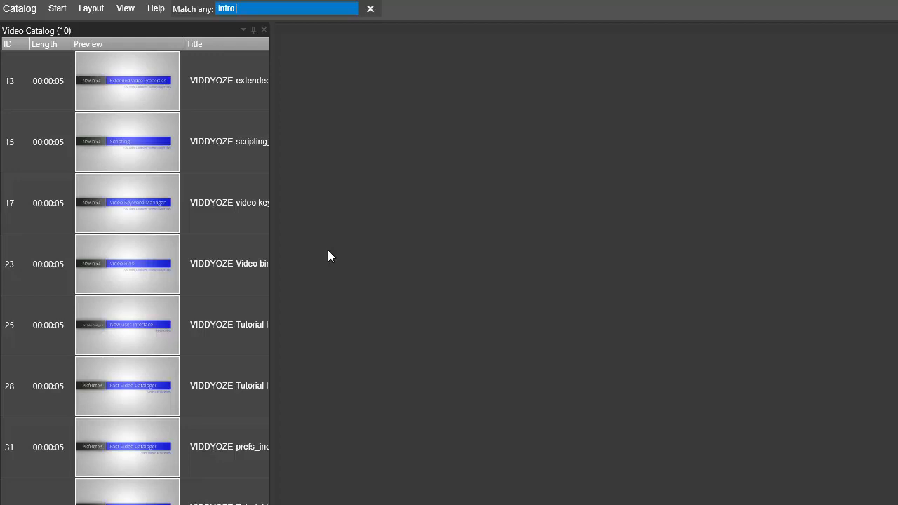
pyautogui.moveTo(317, 252)
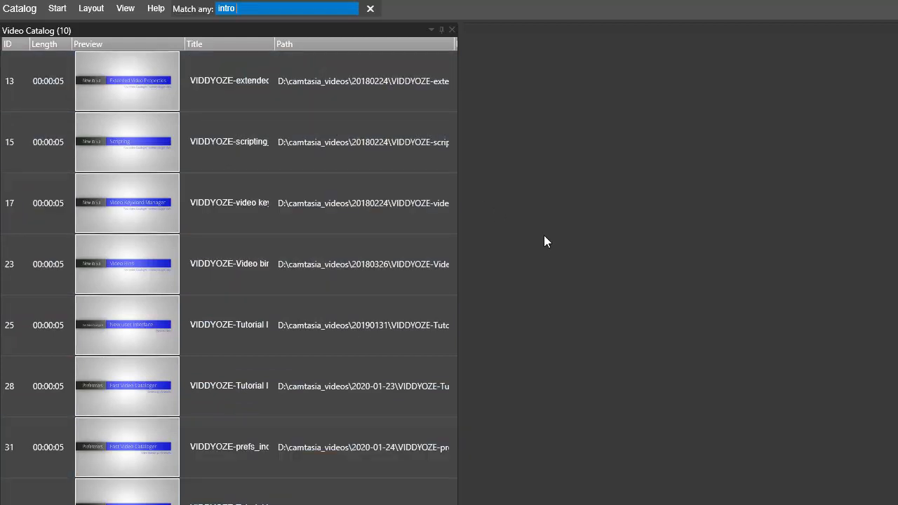
# - Add '20180224' after 'intro', leaving the 3 videos from that folder
pyautogui.write('20180224')
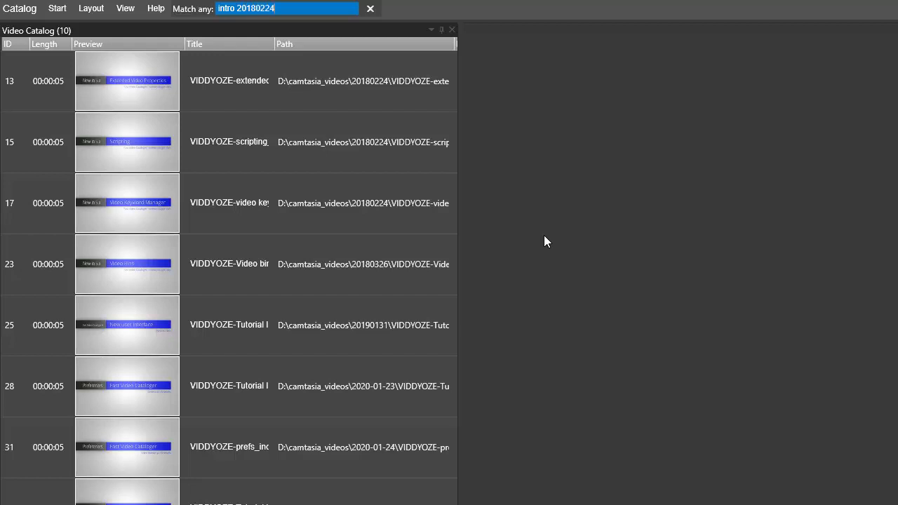
pyautogui.moveTo(205, 258)
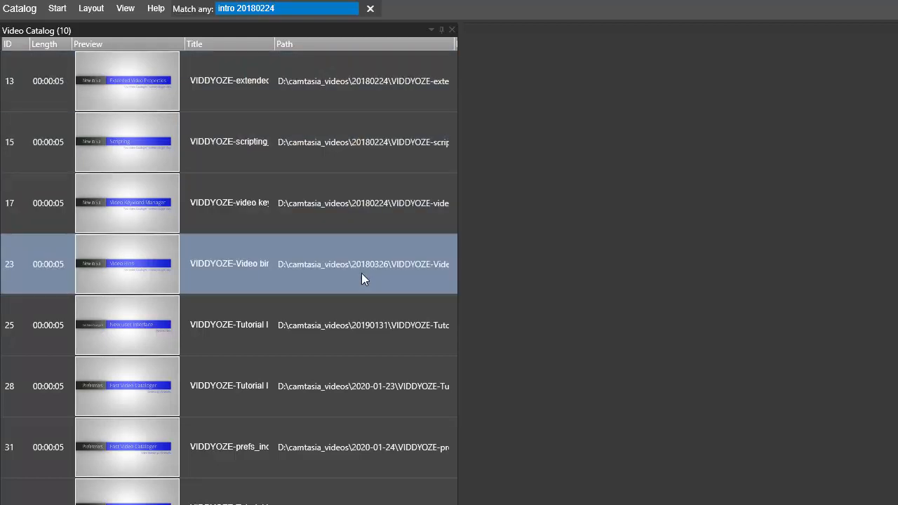
pyautogui.click(339, 325)
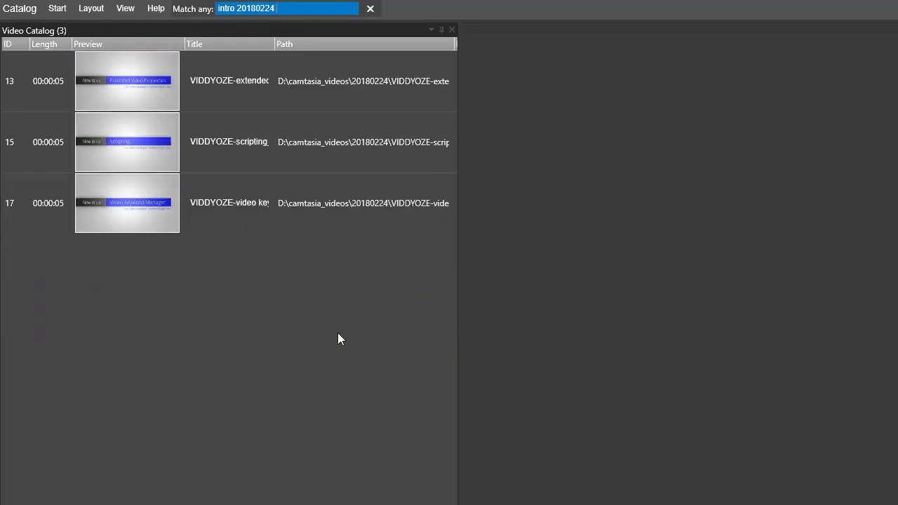
# - Append 'scripting' to isolate one video, then clear the search to list all 60
pyautogui.write('scripting')
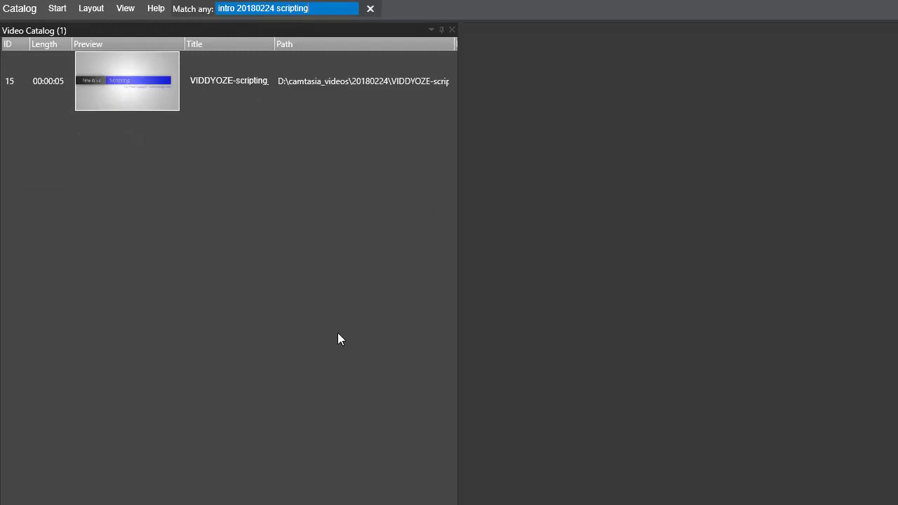
pyautogui.press('Backspace')
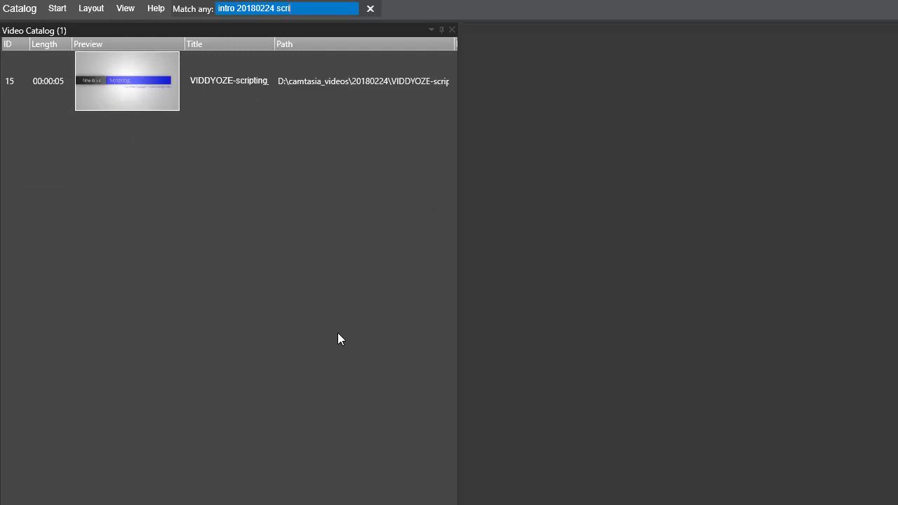
pyautogui.click(370, 8)
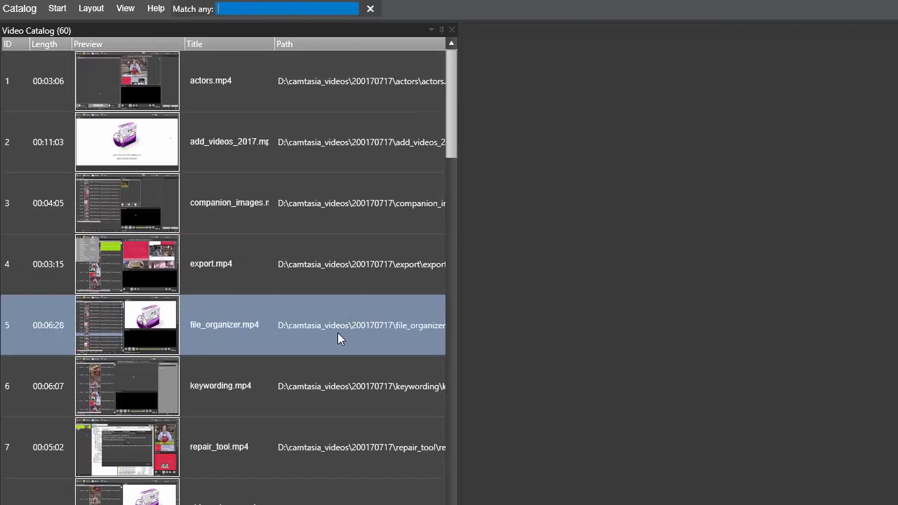